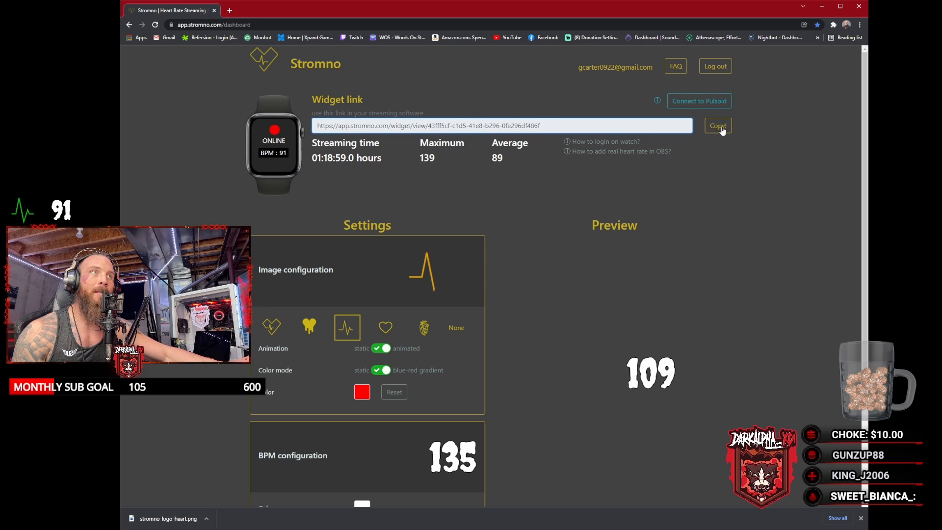
# Step: Copy the Stromno heart-rate widget link from the dashboard
pyautogui.click(715, 126)
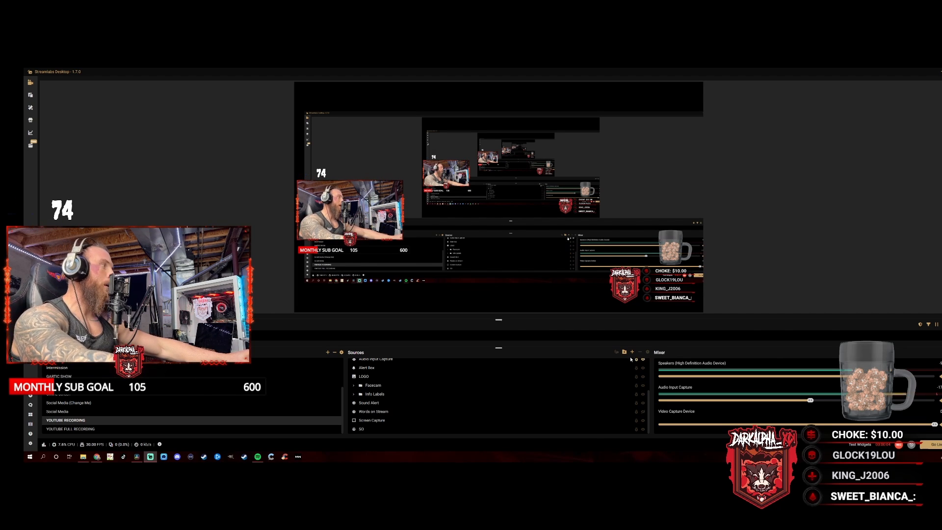
pyautogui.moveTo(631, 351)
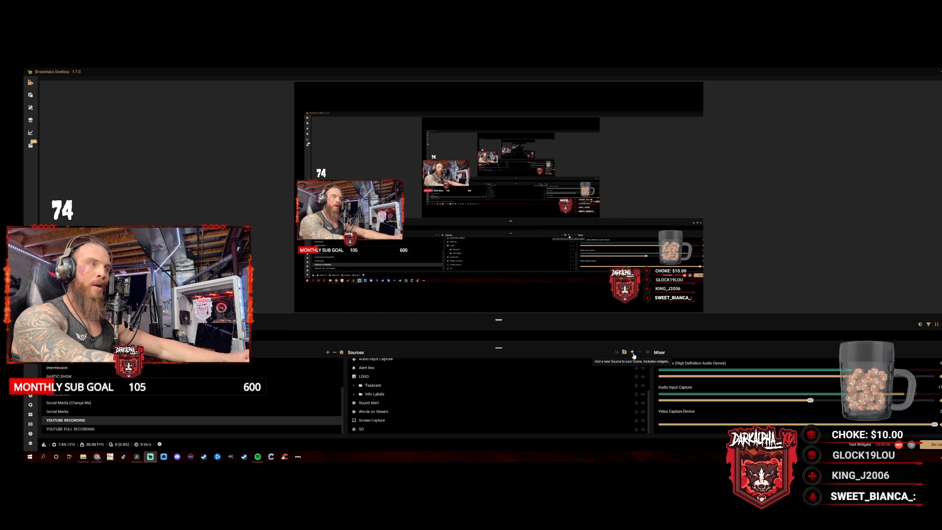
# Step: Add a new Browser Source named 'Heart Rate' to the scene's sources
pyautogui.click(631, 352)
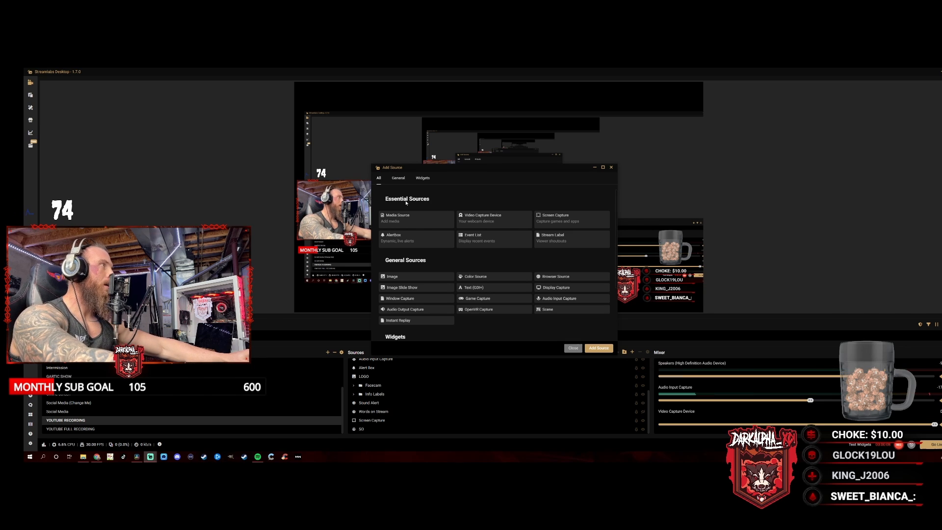
pyautogui.click(397, 177)
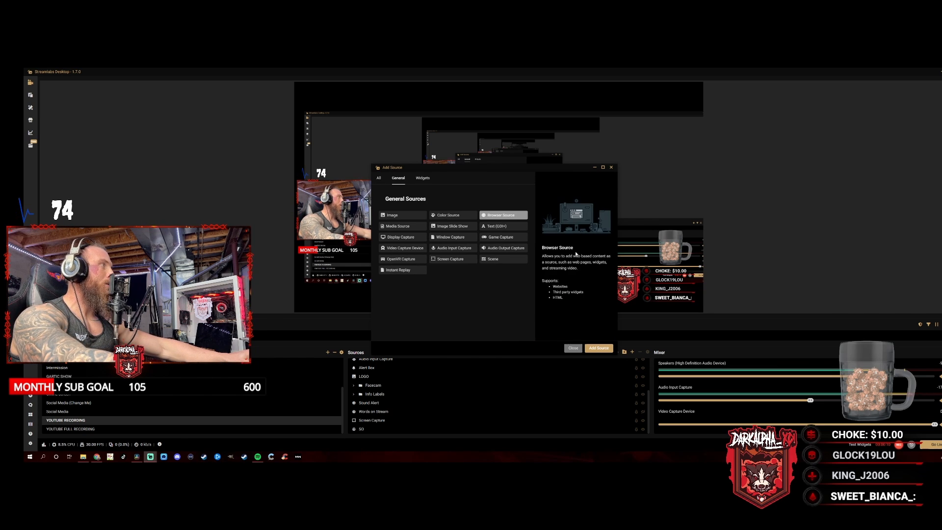
pyautogui.click(597, 348)
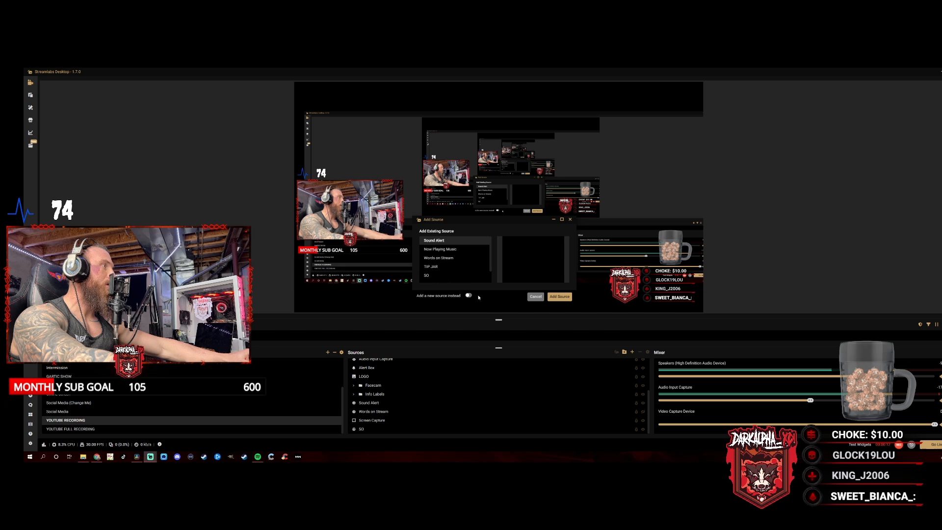
pyautogui.click(468, 295)
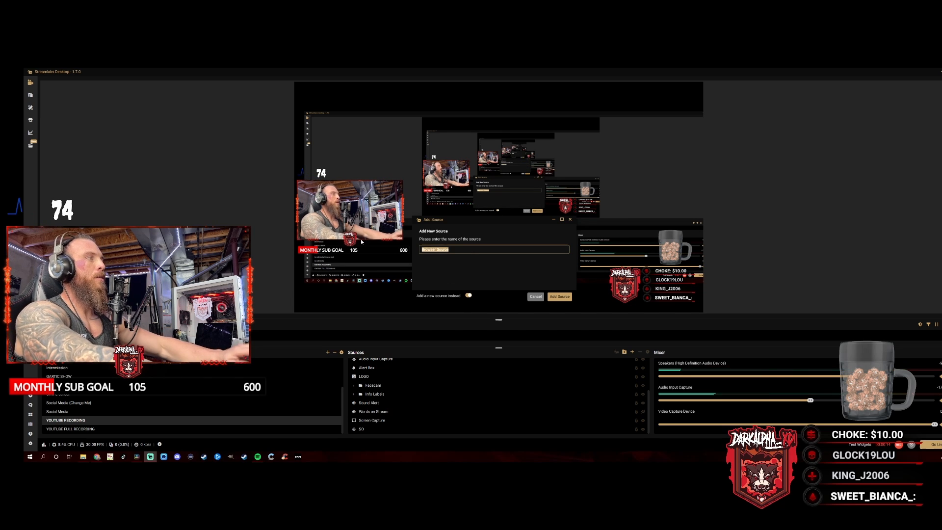
pyautogui.write('Hear')
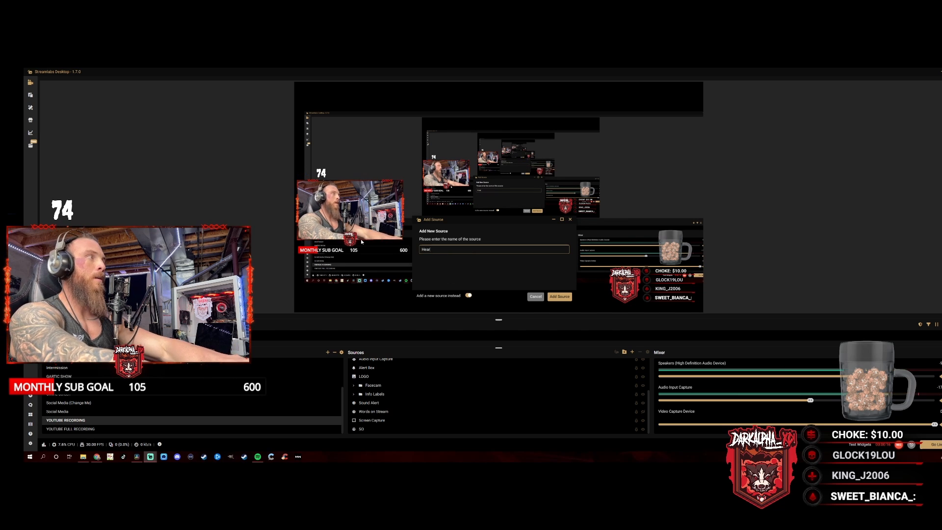
pyautogui.write('Rate')
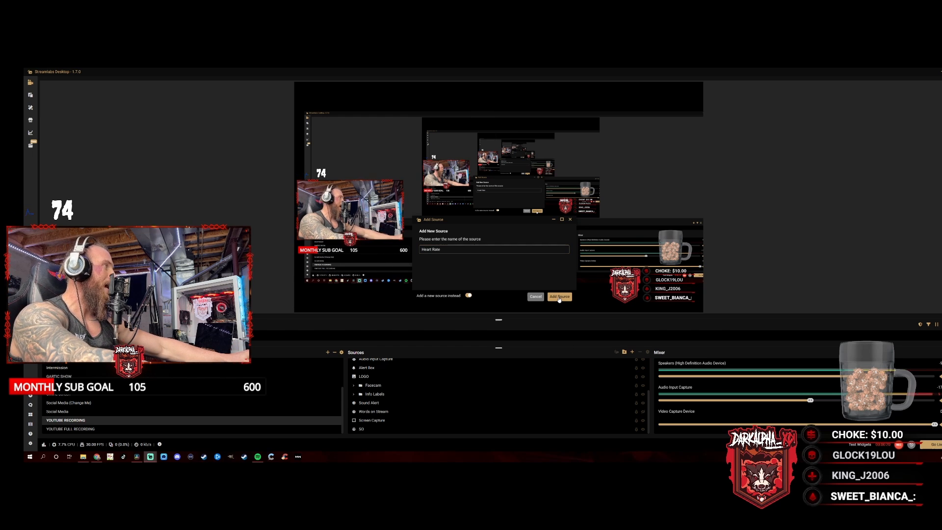
pyautogui.click(558, 297)
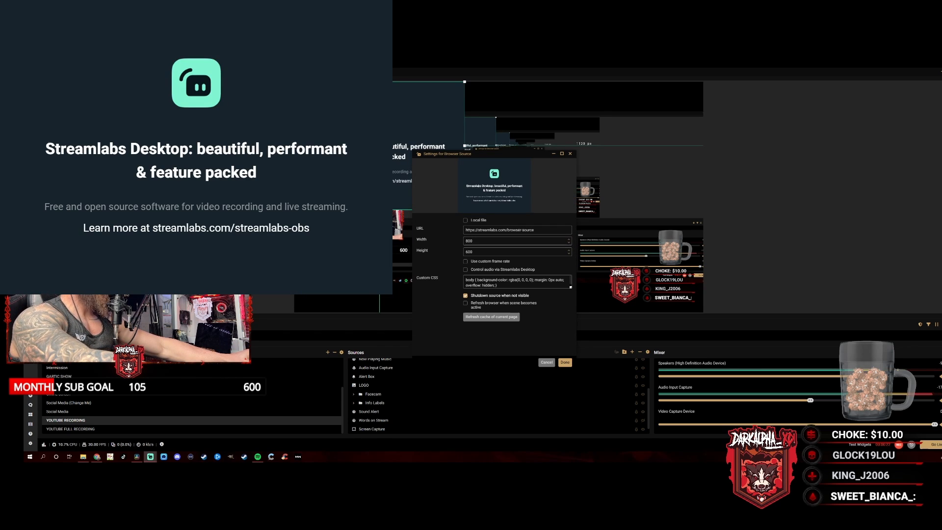
# Step: Replace the Heart Rate source URL with the copied Stromno widget link and save
pyautogui.tripleClick(515, 229)
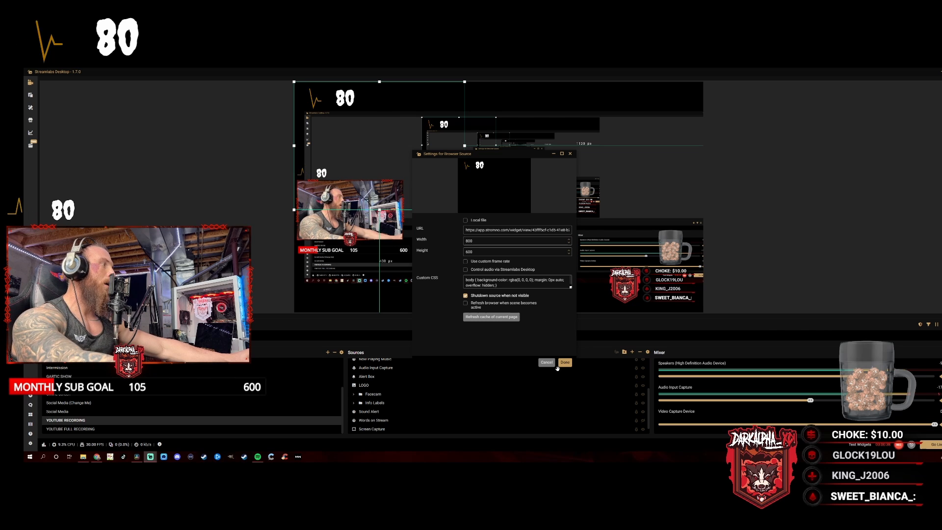
pyautogui.click(564, 361)
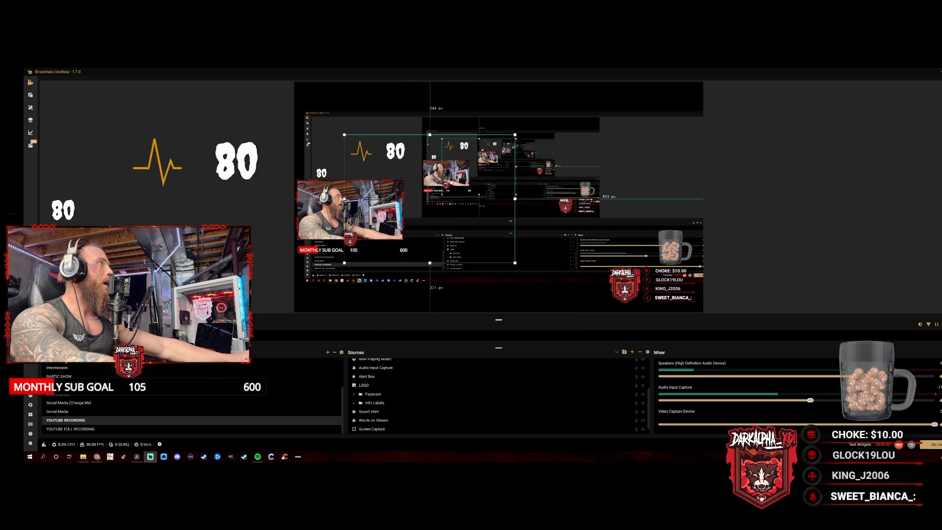